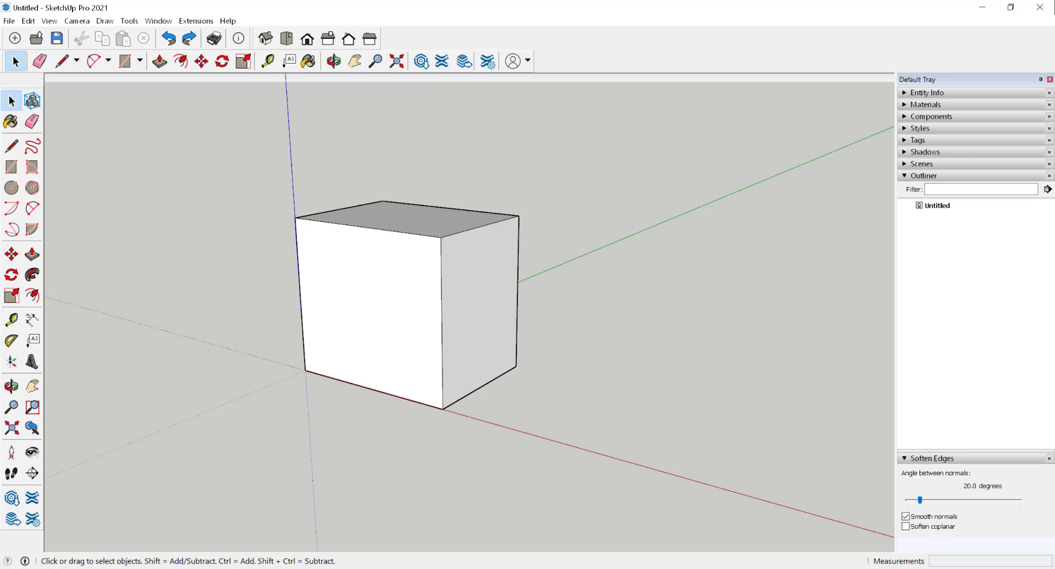
pyautogui.moveTo(414, 309)
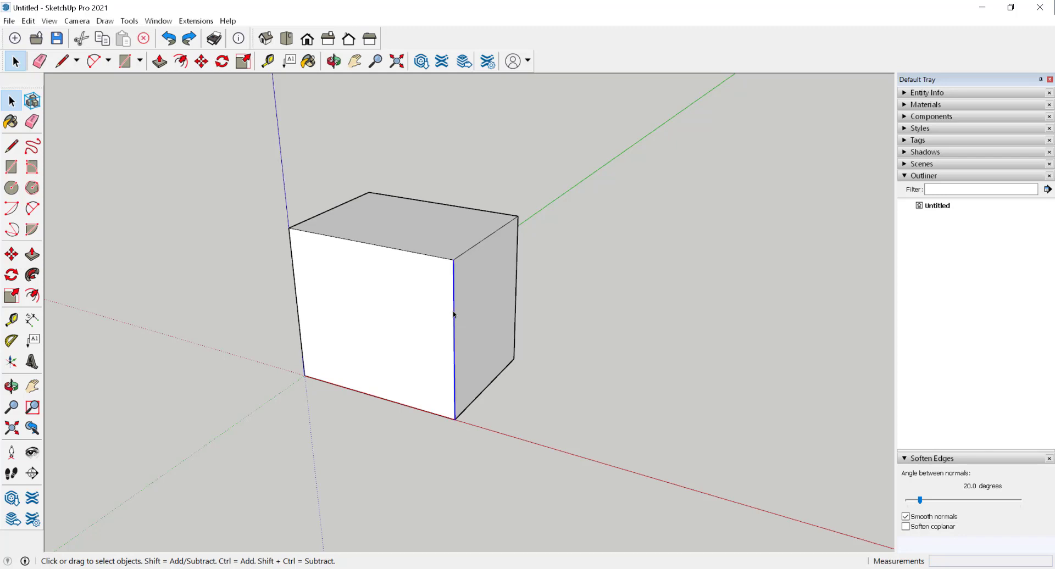
# Divide the box's front vertical edge into 4 equal segments via the edge's Divide option.
pyautogui.rightClick(455, 314)
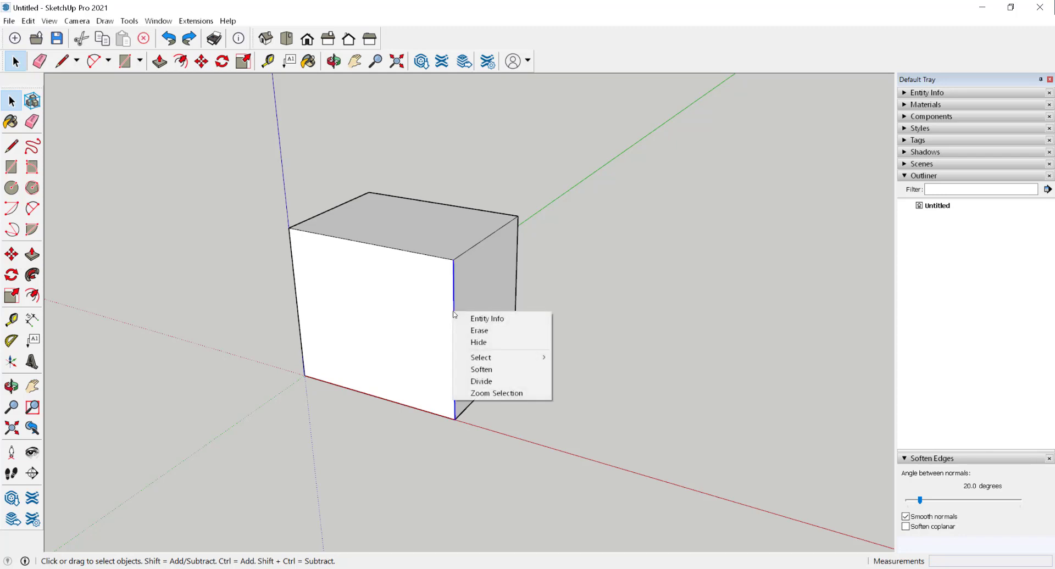
pyautogui.moveTo(482, 382)
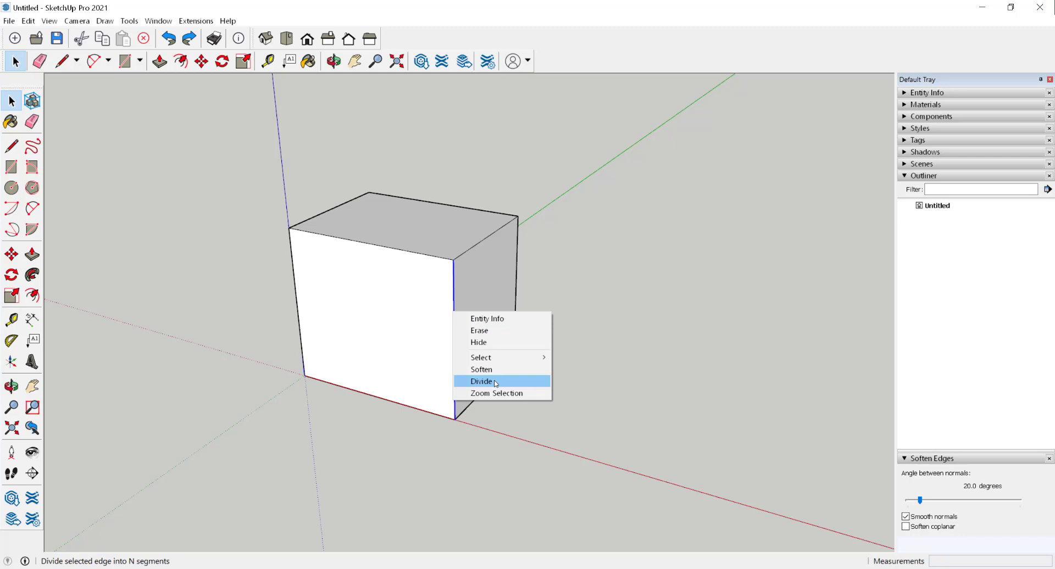
pyautogui.click(482, 381)
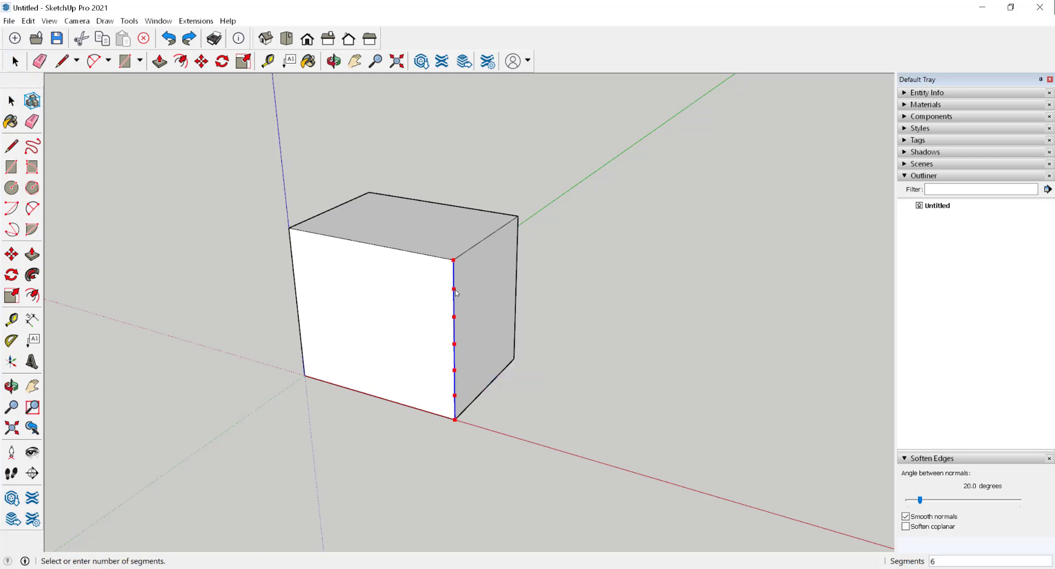
pyautogui.write('13')
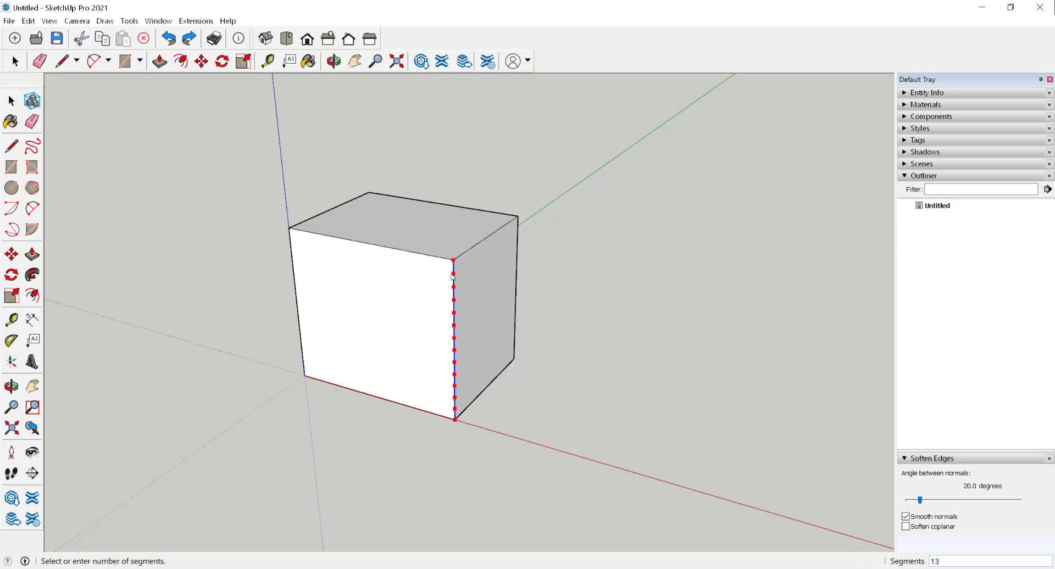
pyautogui.write('4')
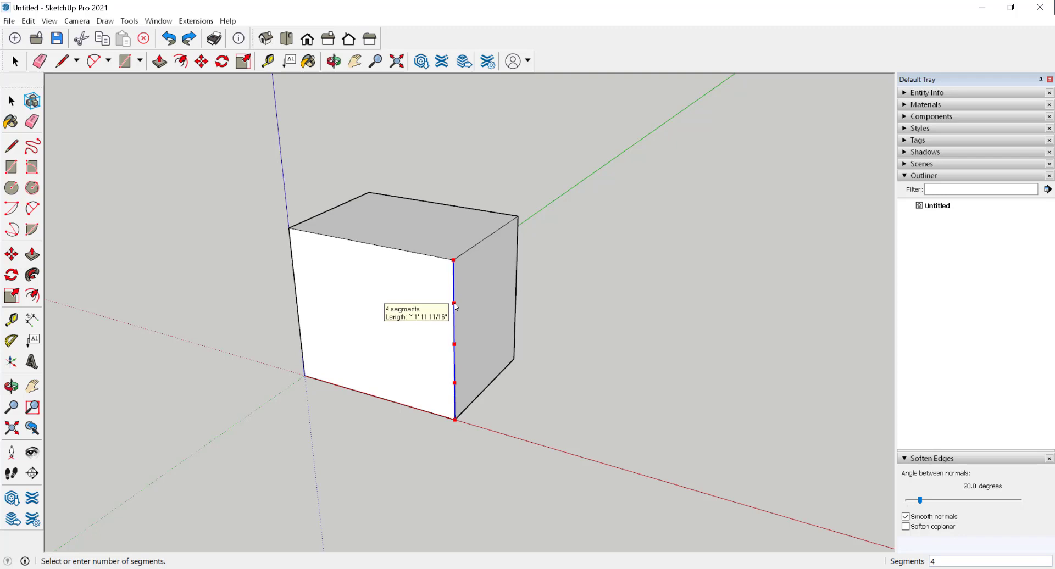
pyautogui.click(11, 61)
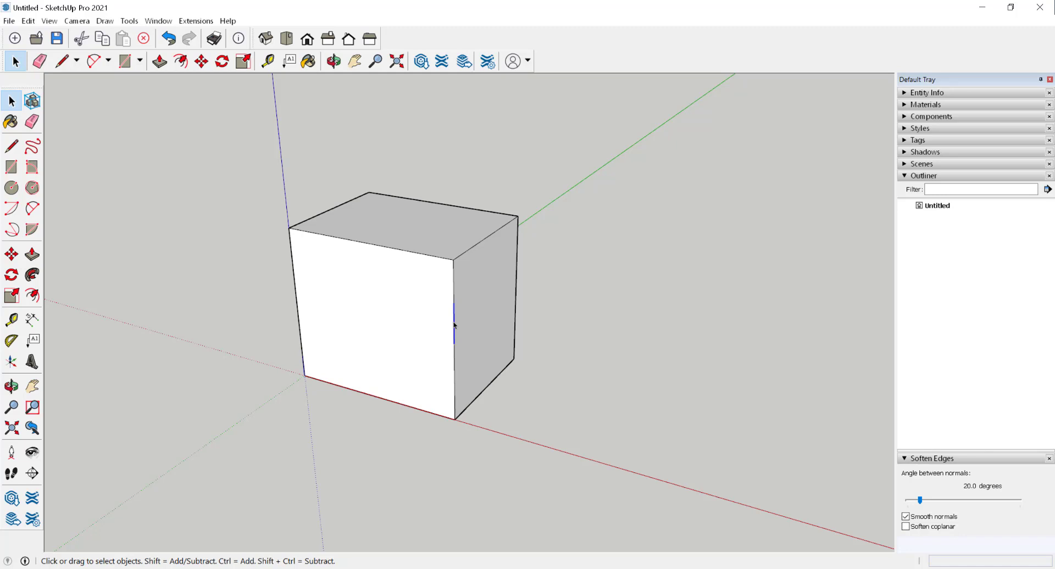
pyautogui.moveTo(460, 398)
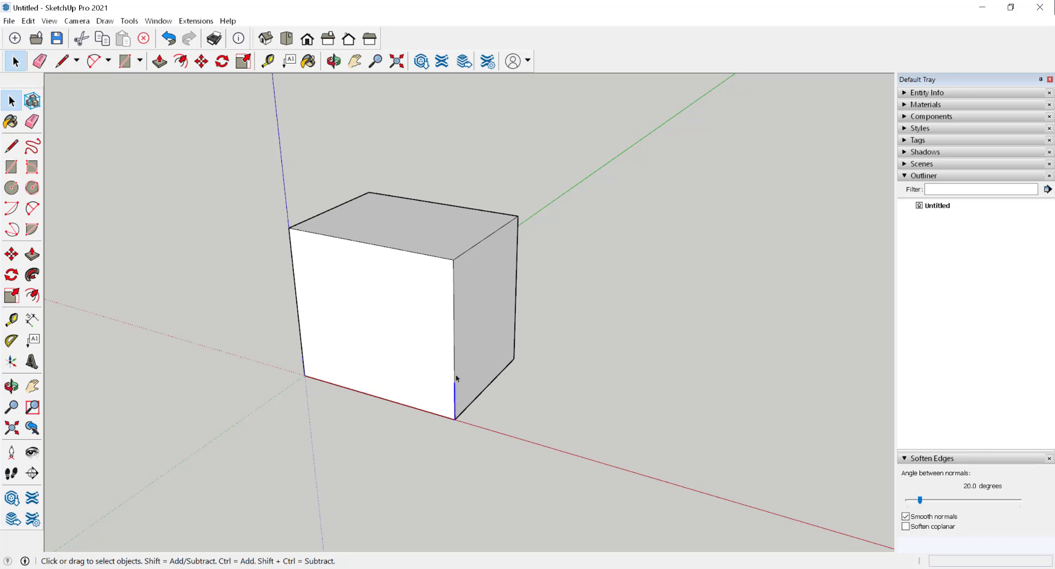
pyautogui.moveTo(842, 217)
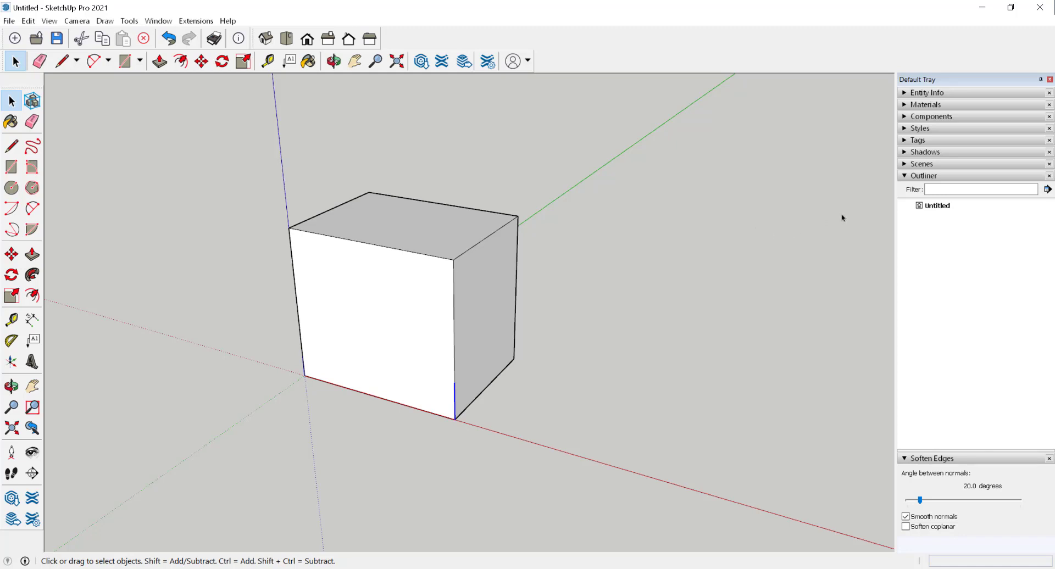
pyautogui.moveTo(904, 130)
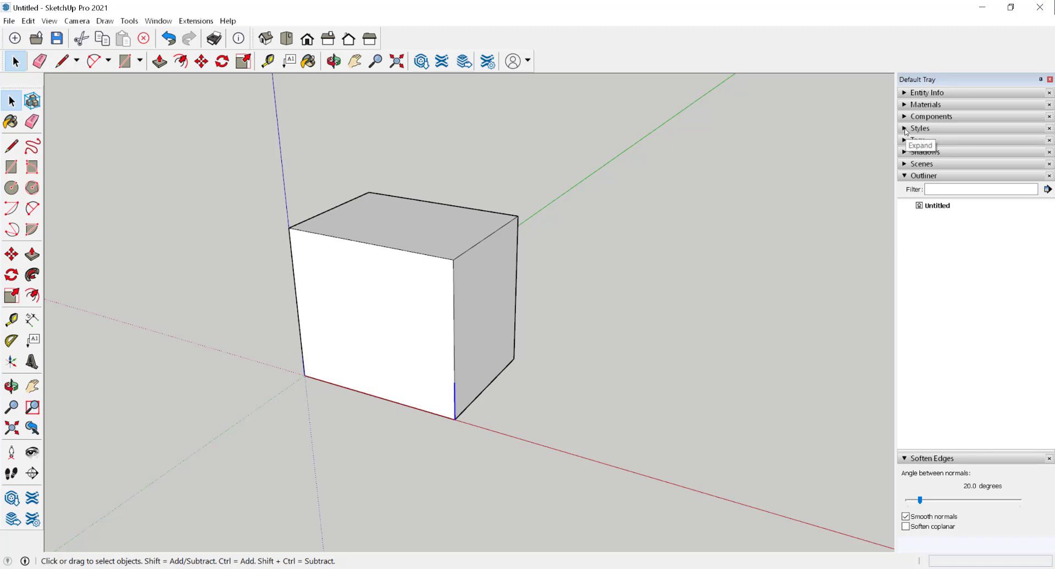
# Turn on Endpoints in the Styles edge settings so the division tick marks show, then deselect.
pyautogui.click(904, 128)
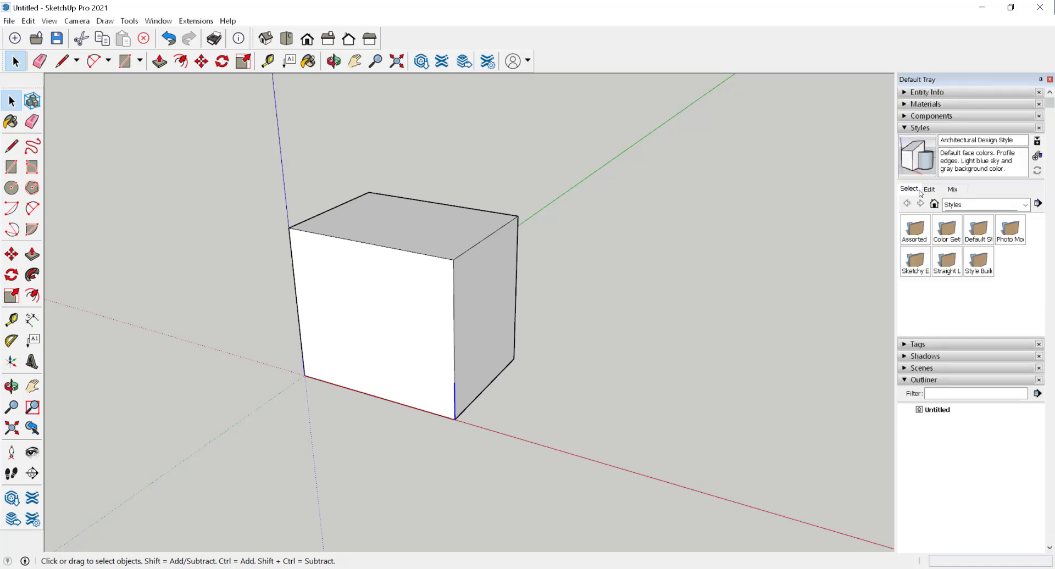
pyautogui.click(929, 190)
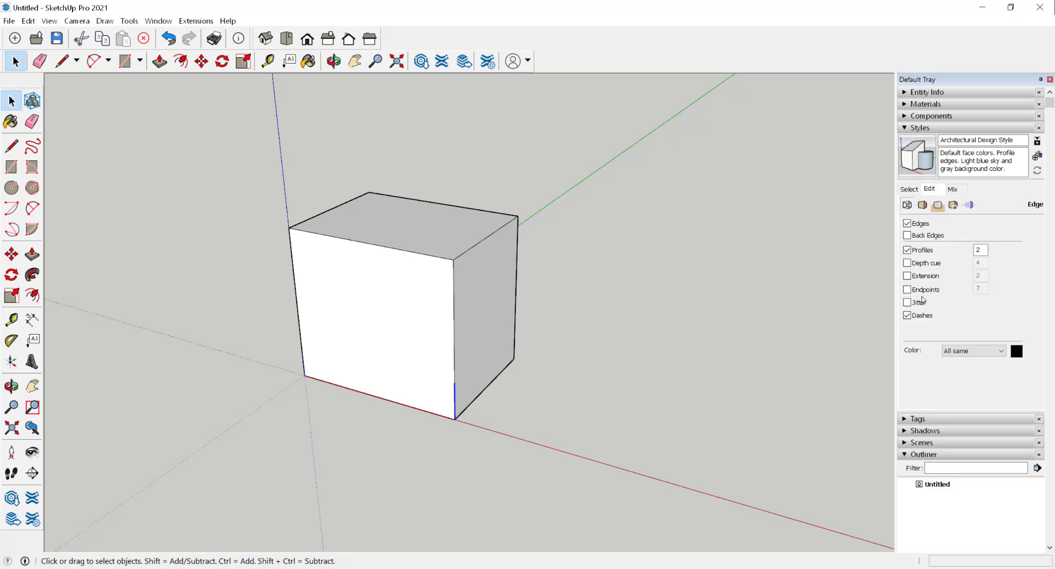
pyautogui.click(907, 289)
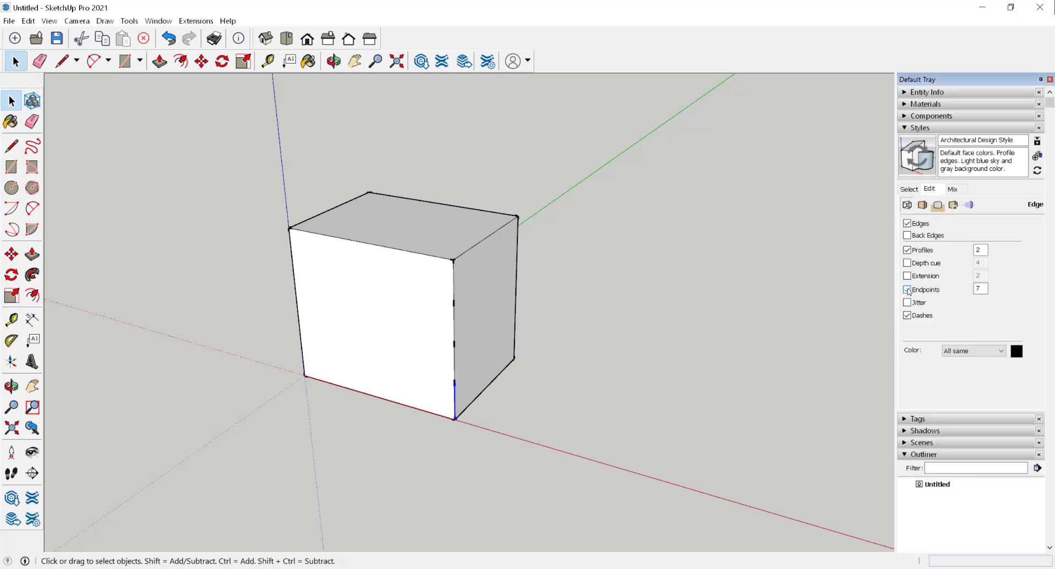
pyautogui.click(908, 291)
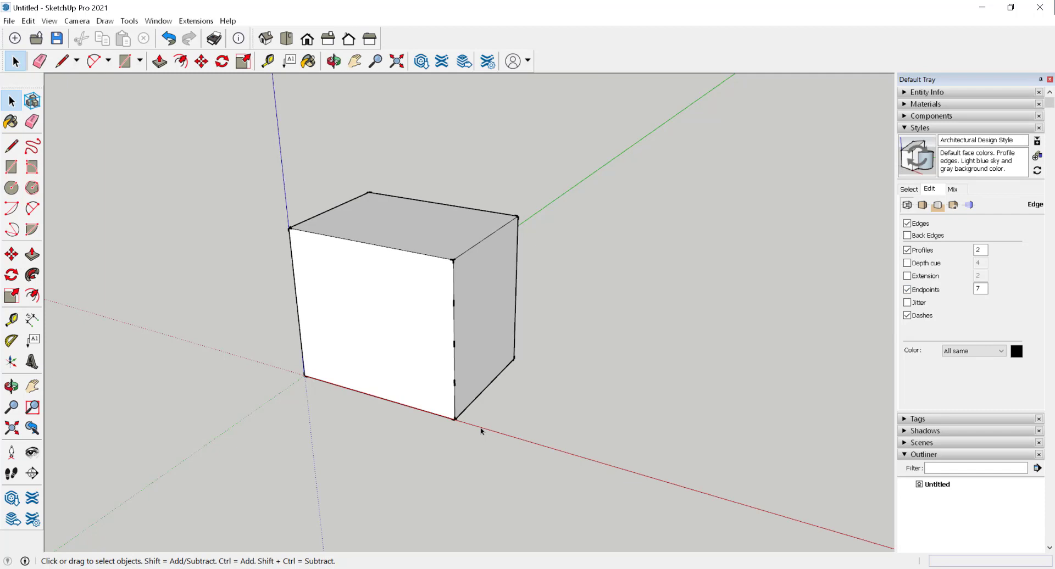
pyautogui.click(333, 62)
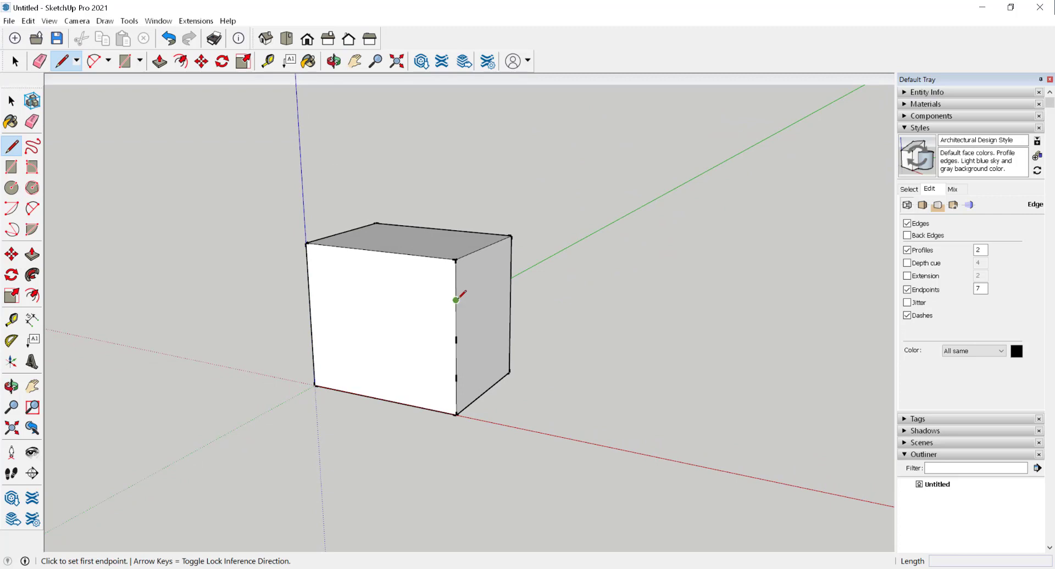
pyautogui.moveTo(339, 279)
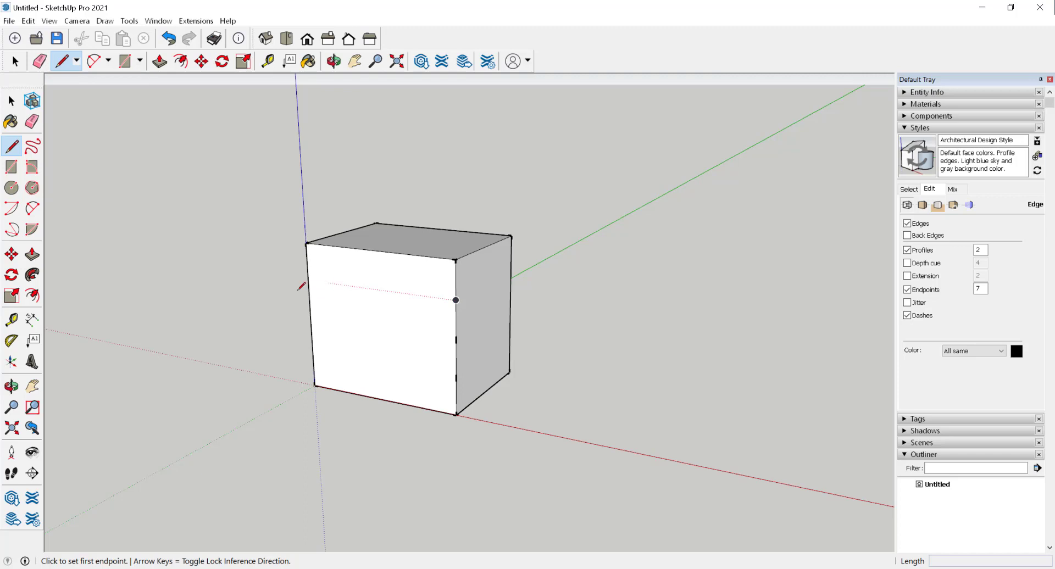
pyautogui.click(11, 62)
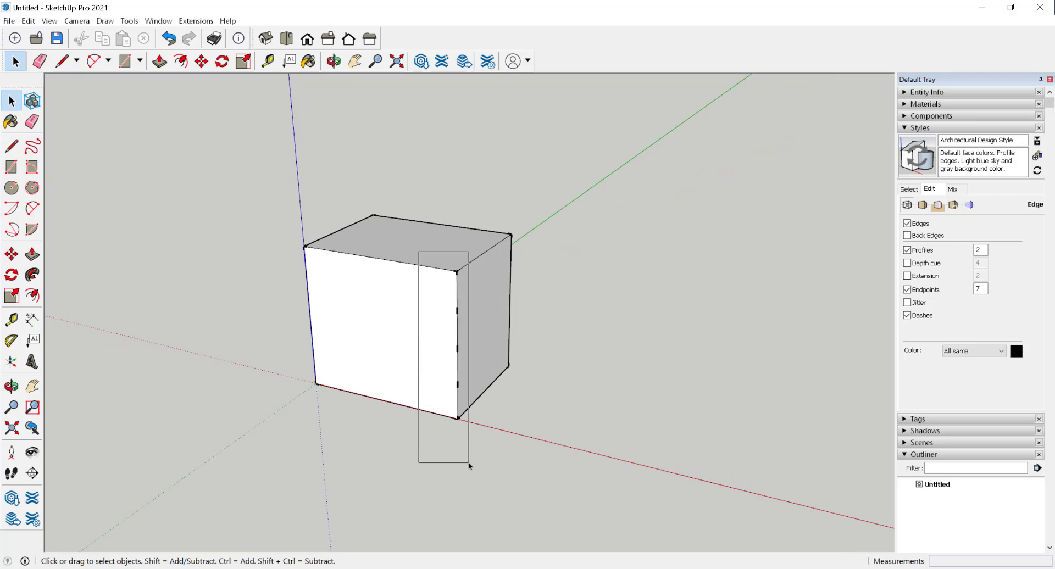
# Weld the four edge segments back into one continuous line with Weld Edges, then deselect.
pyautogui.click(458, 333)
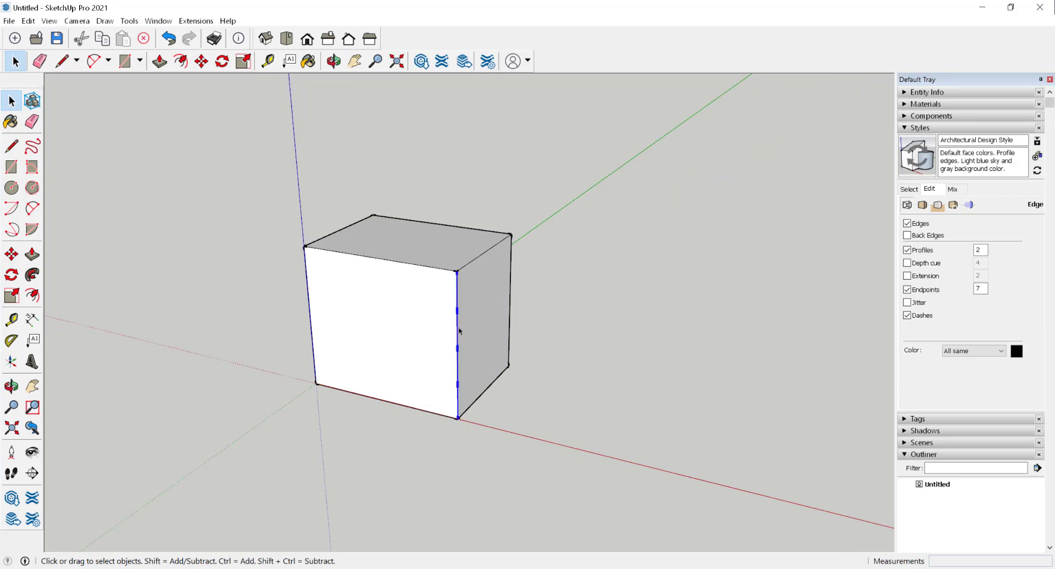
pyautogui.rightClick(458, 331)
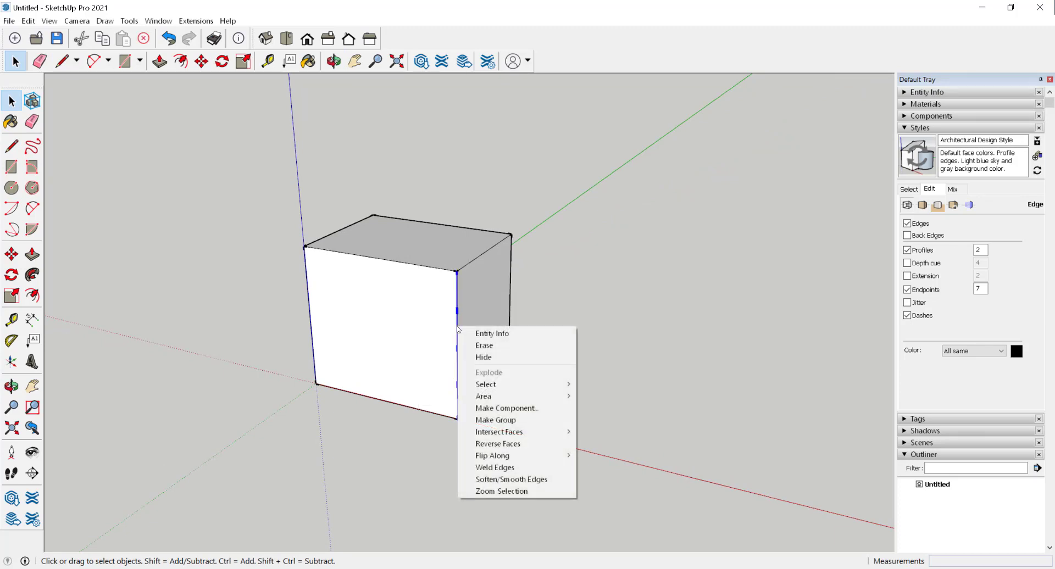
pyautogui.moveTo(496, 468)
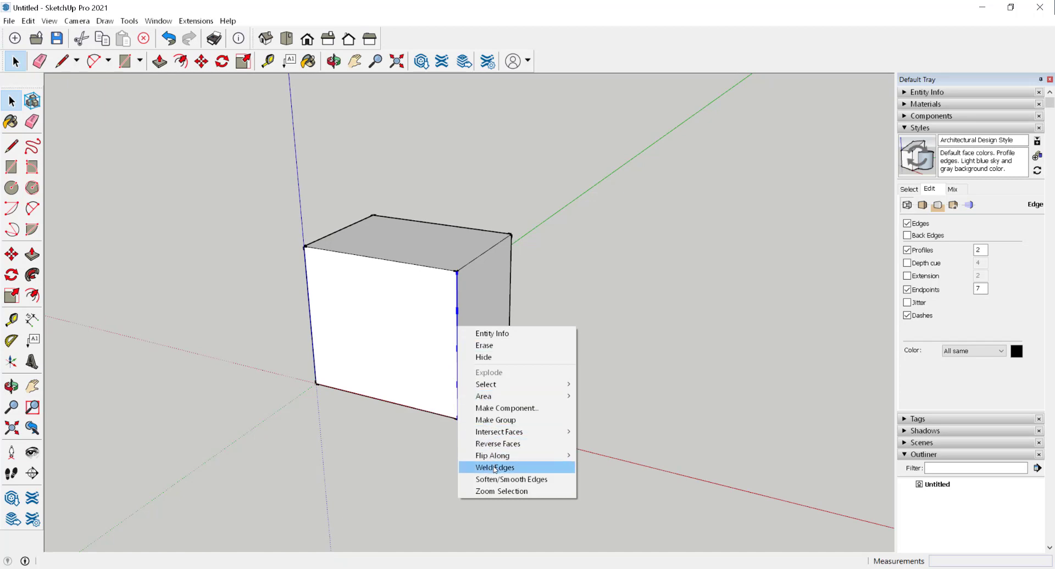
pyautogui.click(495, 469)
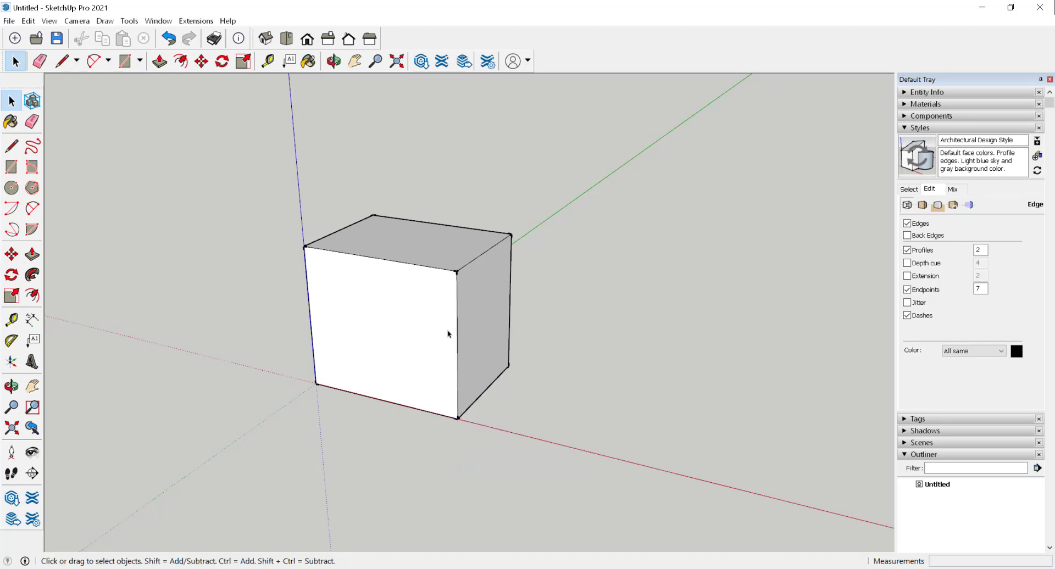
pyautogui.click(458, 330)
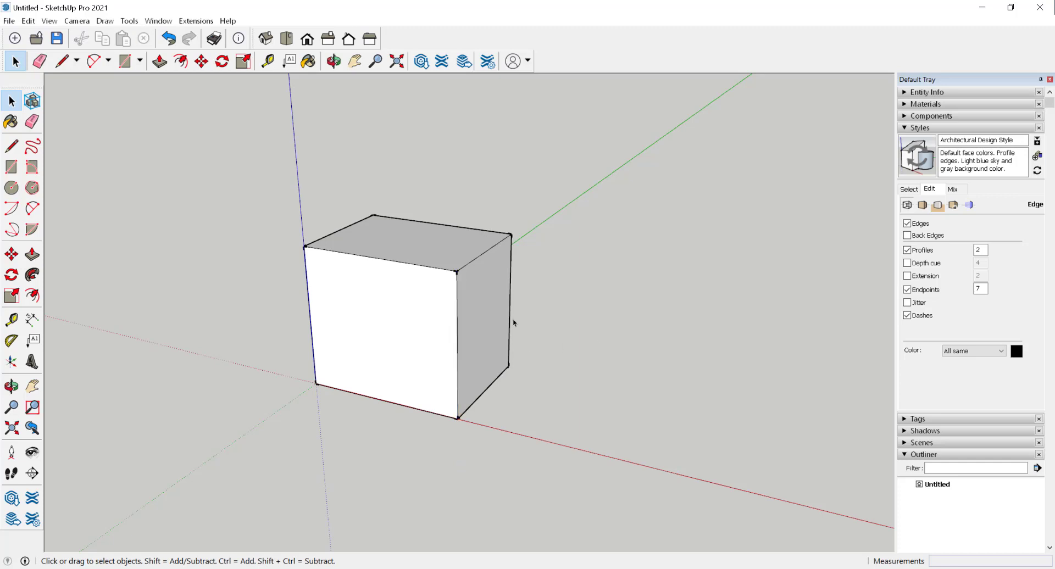
# Soften the welded front edge so it is no longer drawn, orbiting to inspect the box.
pyautogui.click(458, 325)
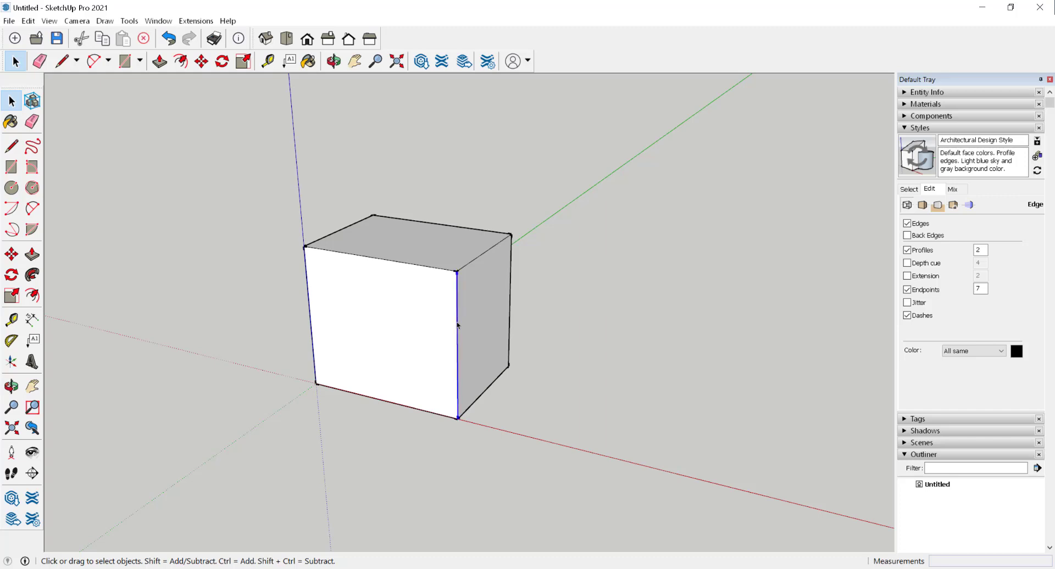
pyautogui.rightClick(457, 325)
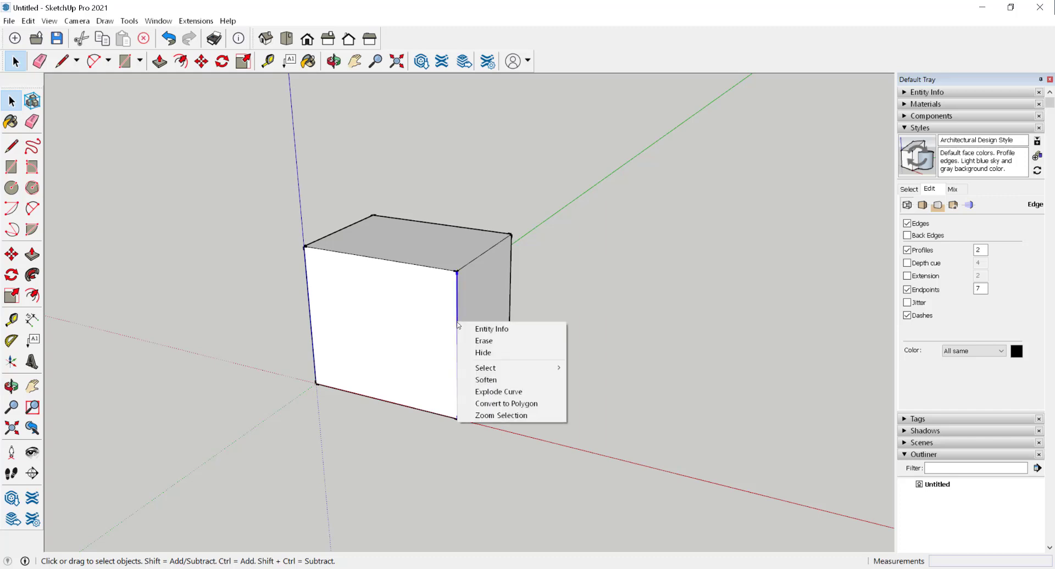
pyautogui.moveTo(485, 379)
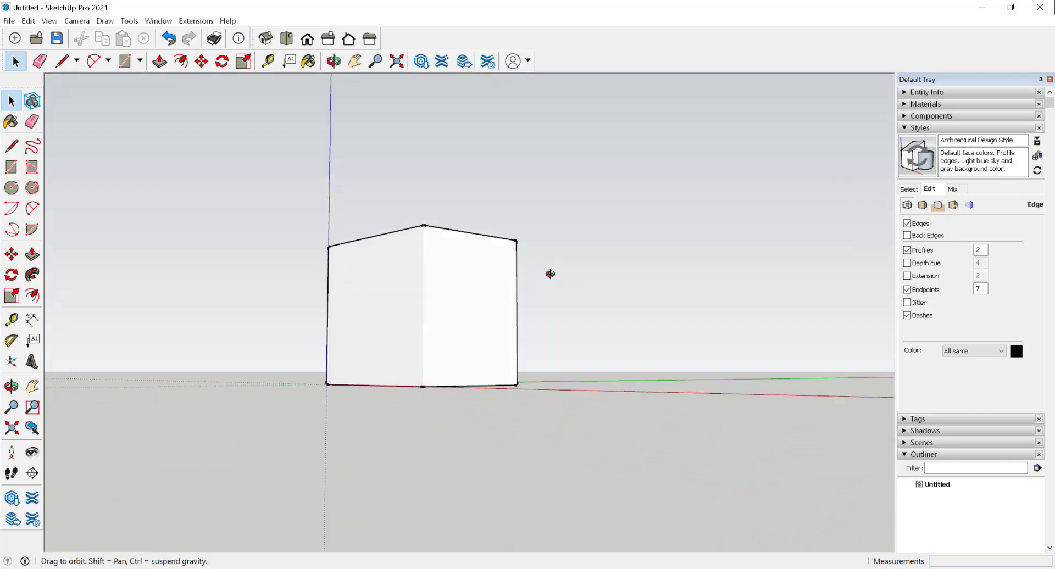
pyautogui.moveTo(550, 274); pyautogui.dragTo(608, 430)
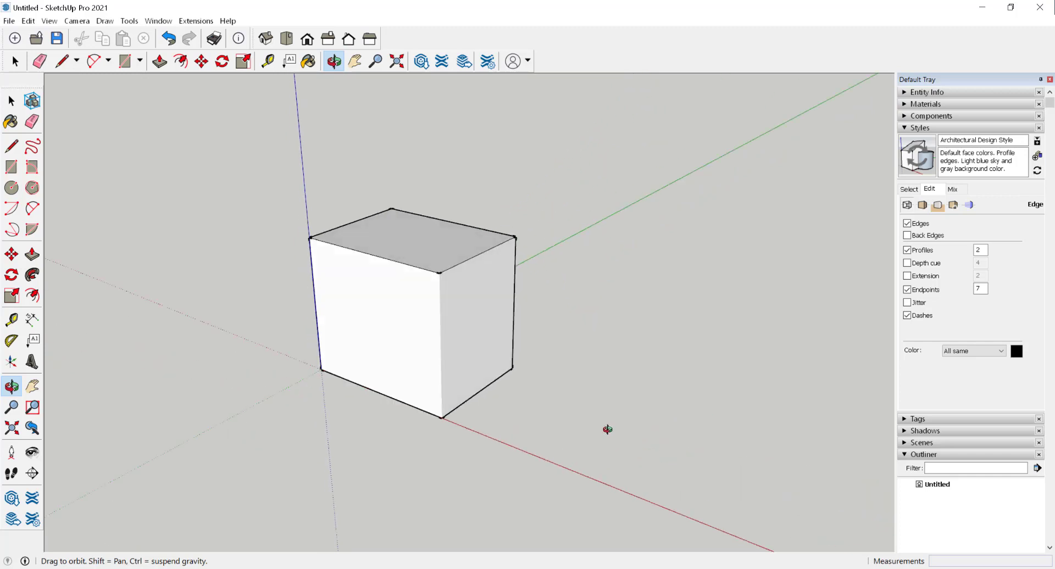